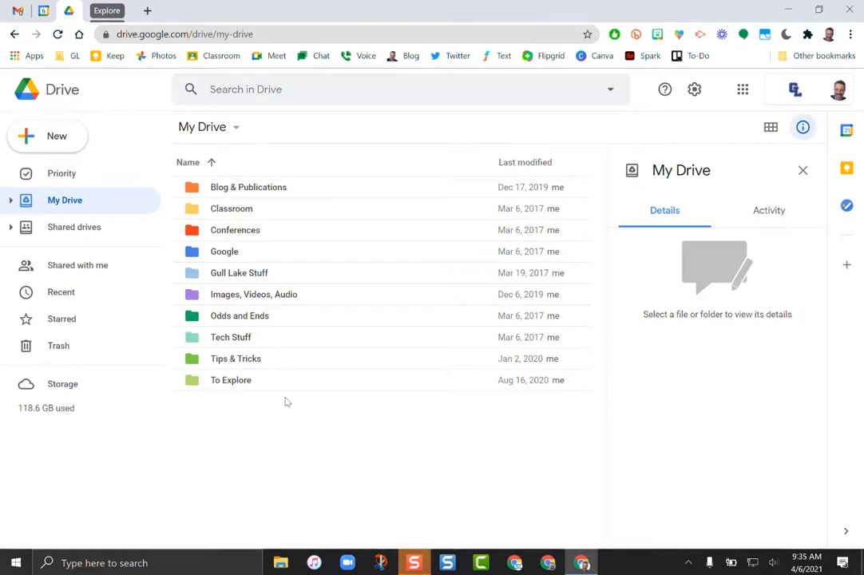
mouse_move(302, 454)
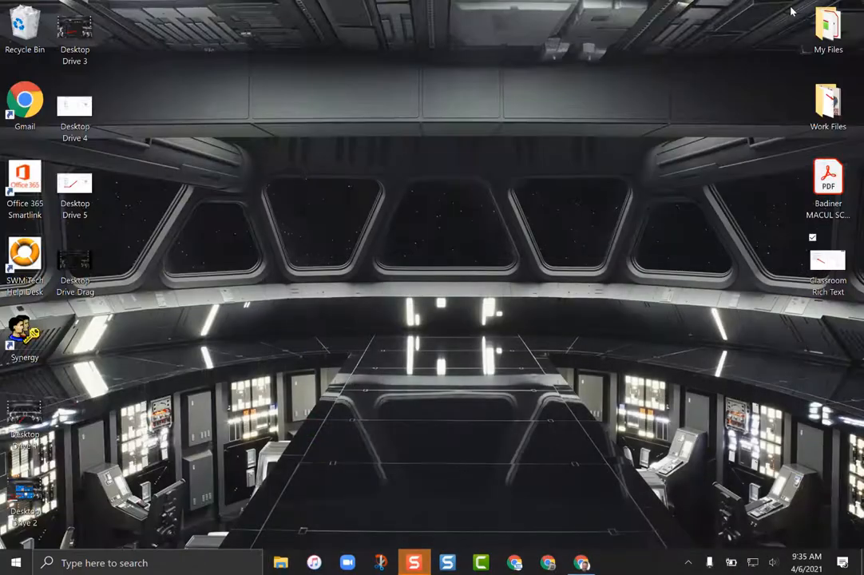
mouse_move(452, 279)
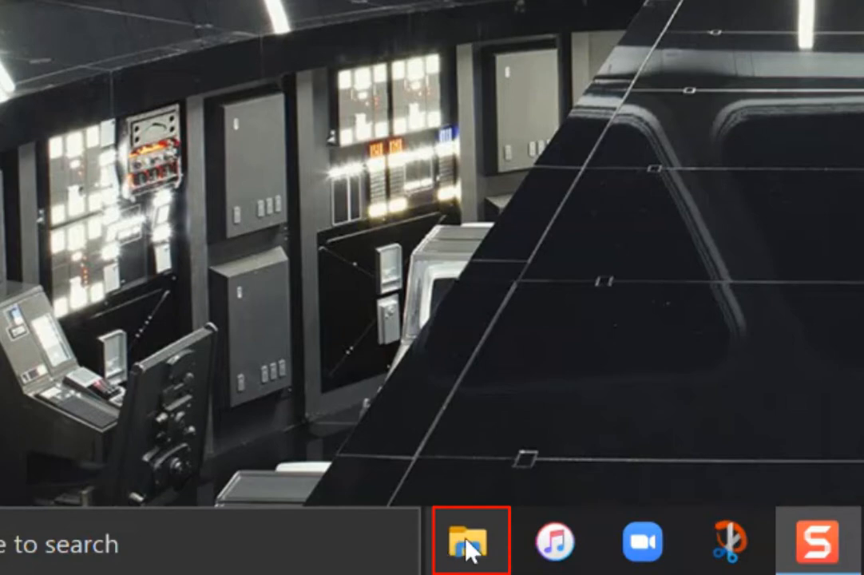
Launch File Explorer and show the user's Documents folder with its subfolders.
left_click(465, 543)
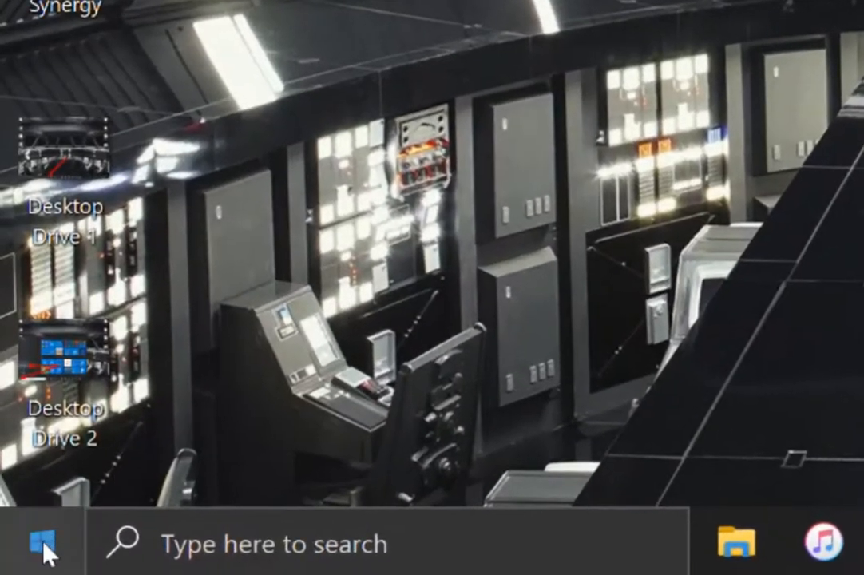
mouse_move(39, 546)
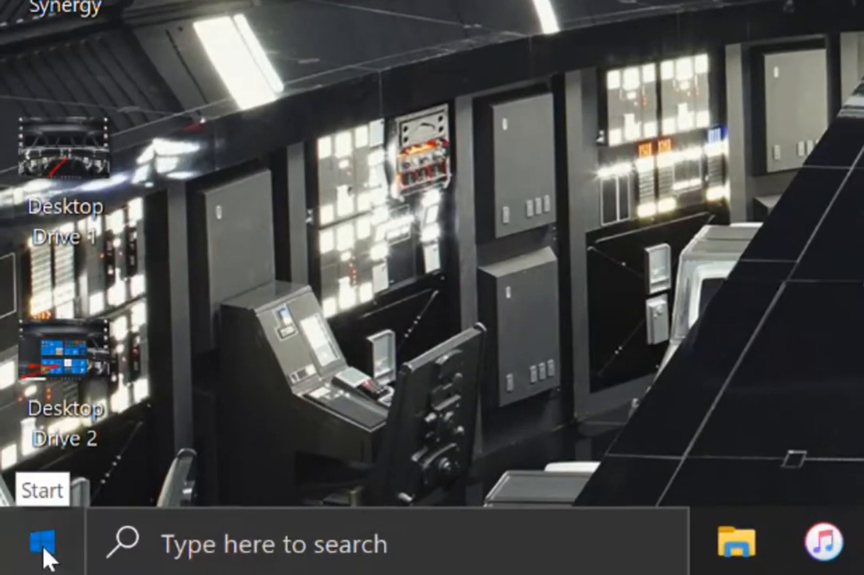
left_click(42, 543)
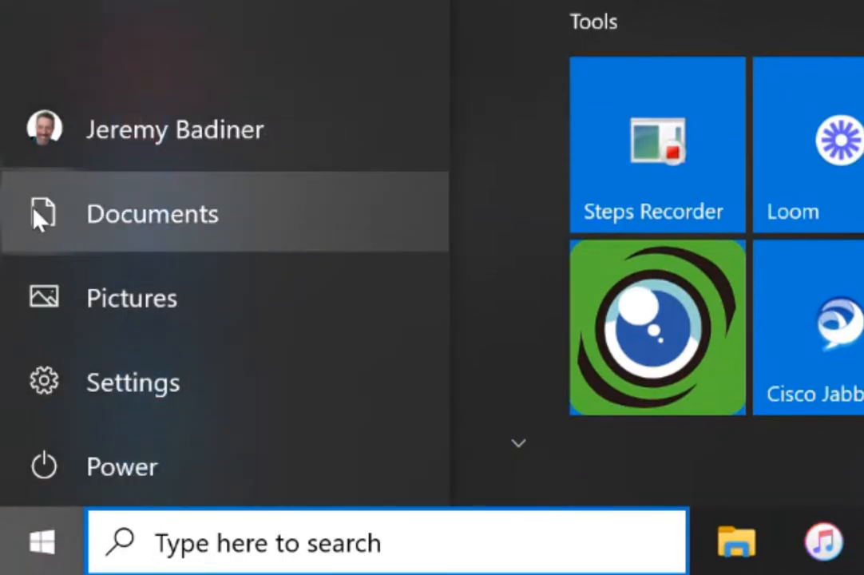
left_click(152, 215)
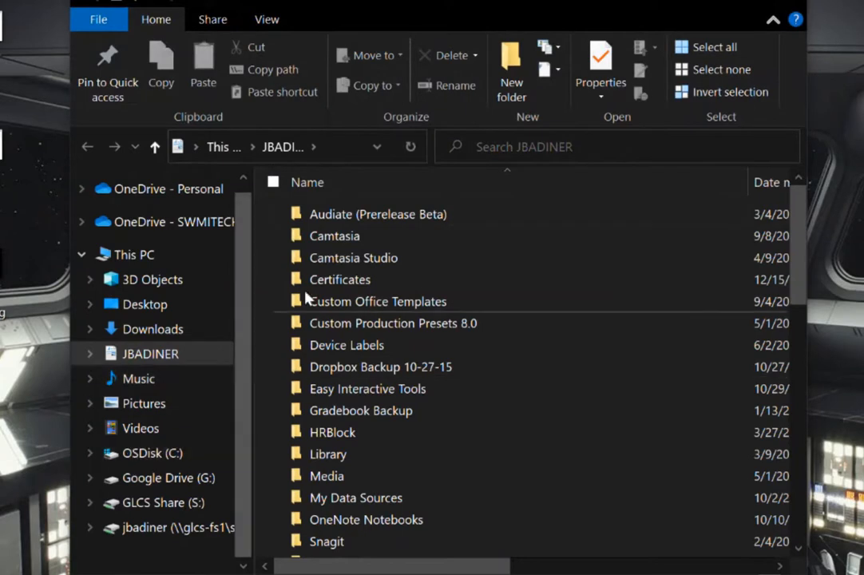
mouse_move(140, 428)
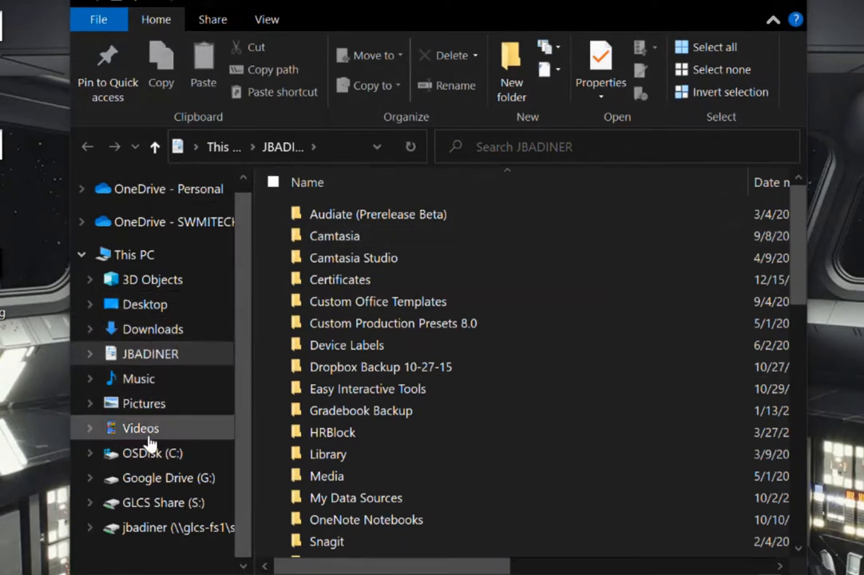
Navigate to Google Drive (G:) and into My Drive, listing its synced subfolders.
left_click(168, 478)
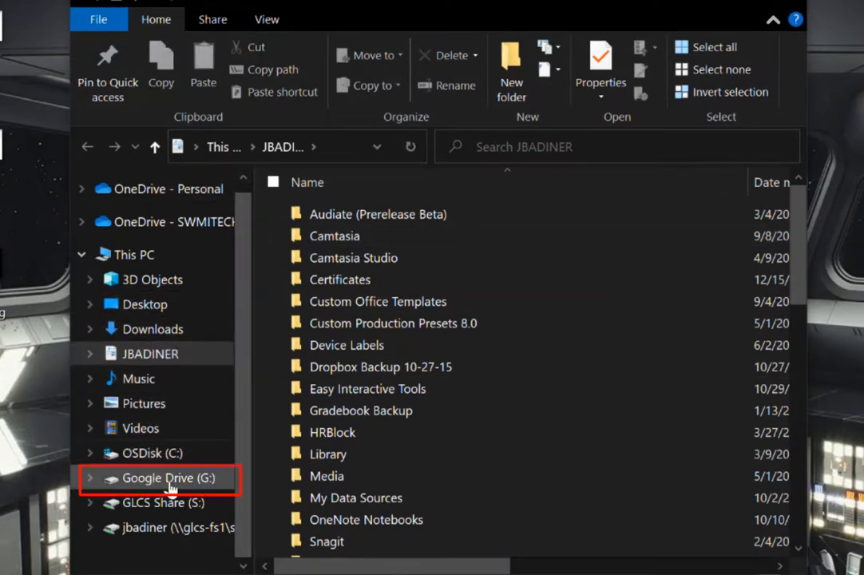
left_click(163, 476)
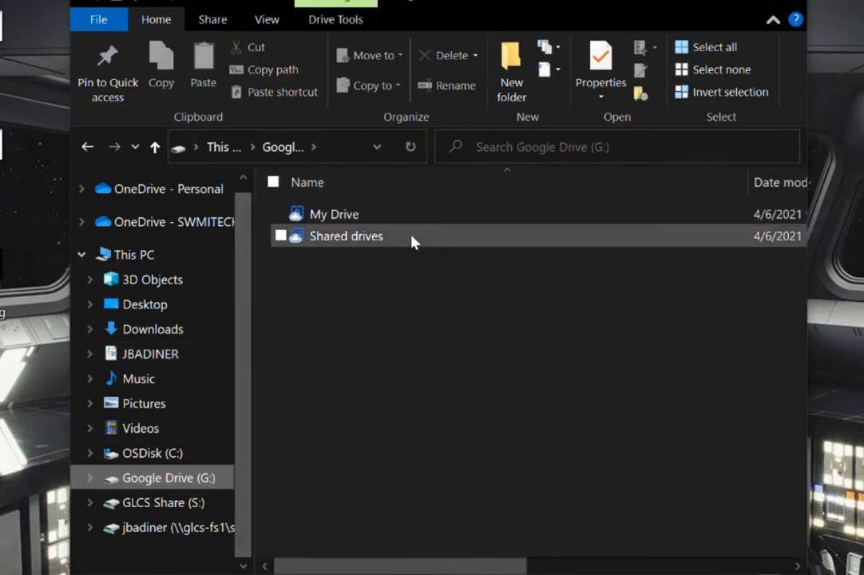
mouse_move(338, 222)
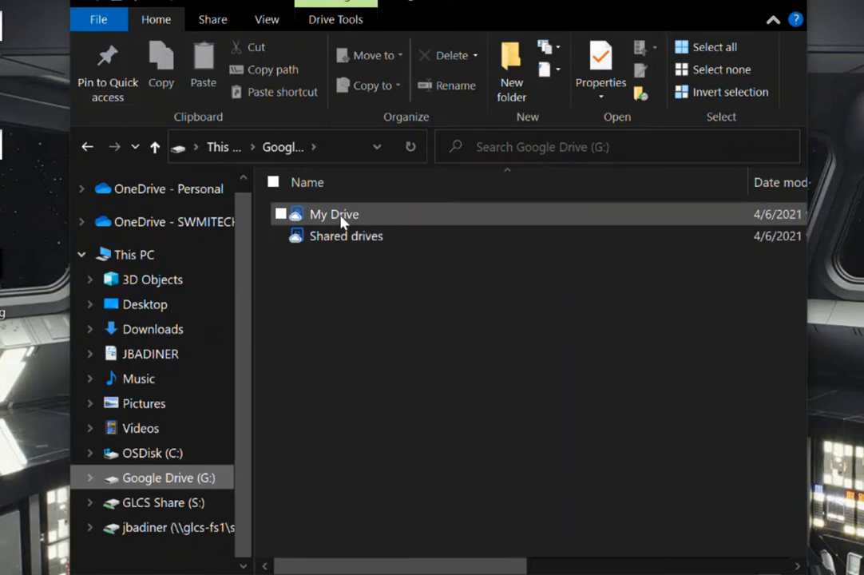
double_click(334, 214)
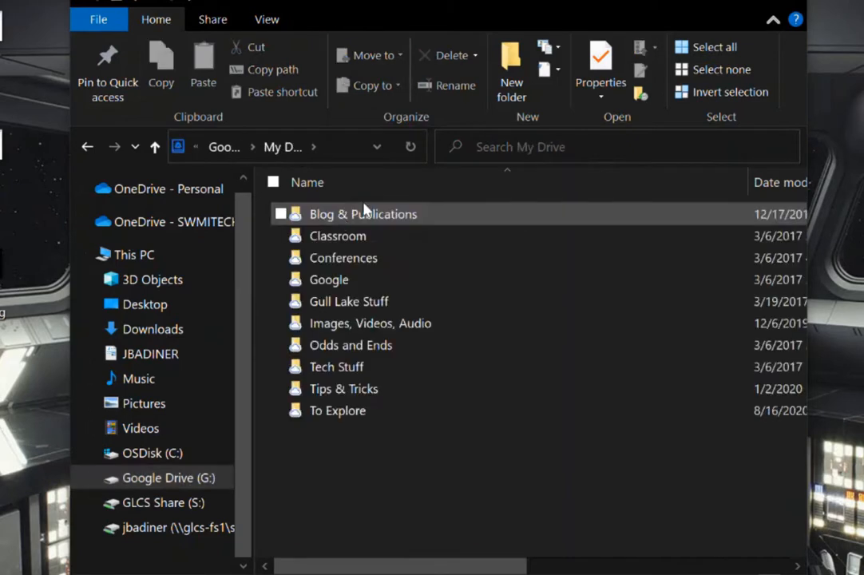
mouse_move(402, 224)
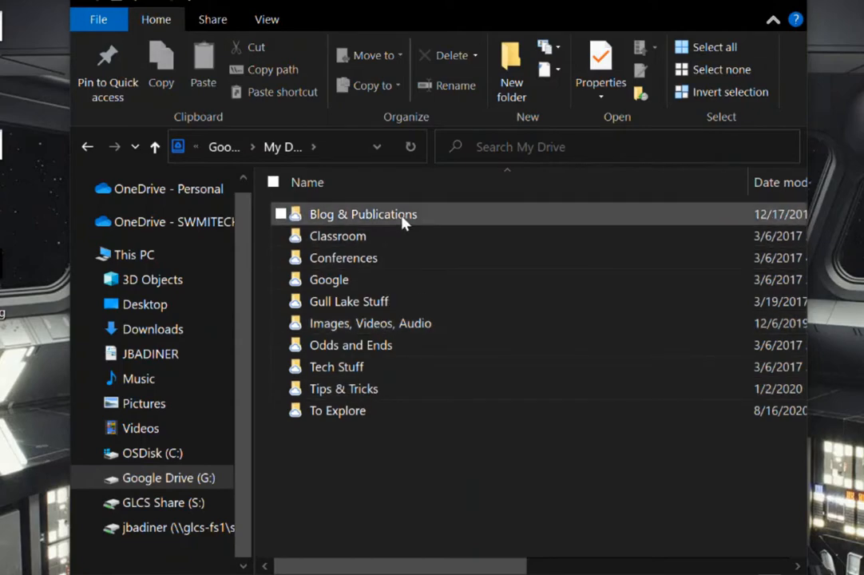
mouse_move(338, 409)
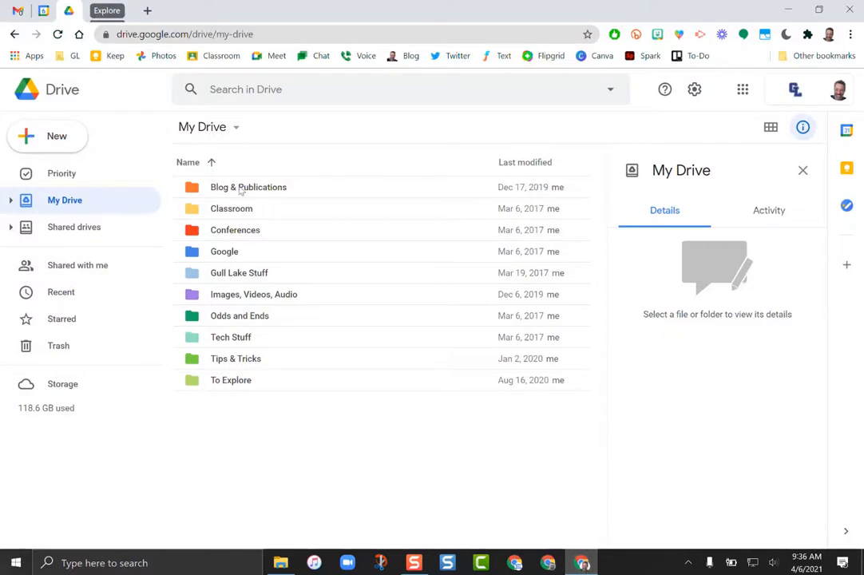
mouse_move(224, 359)
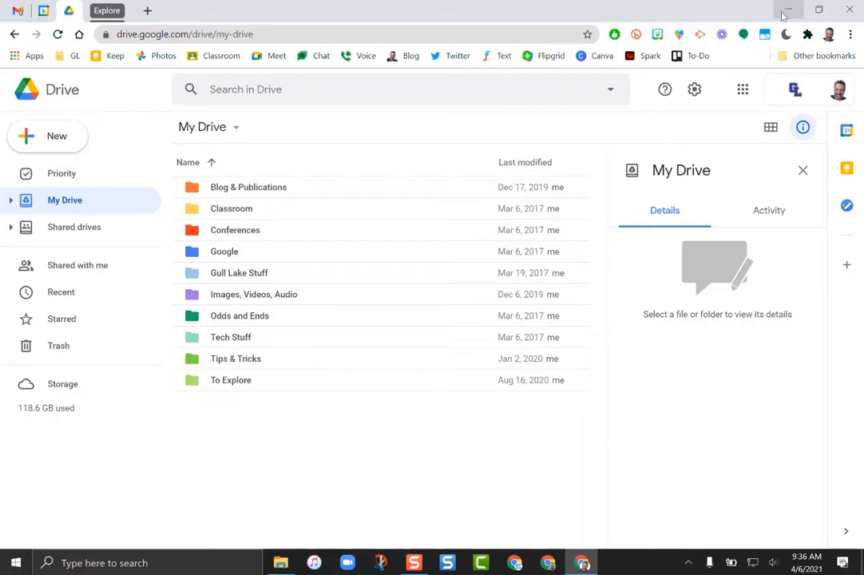
Restore the Chrome My Drive window to a smaller size and select Classroom Rich Text on the desktop.
left_click(787, 10)
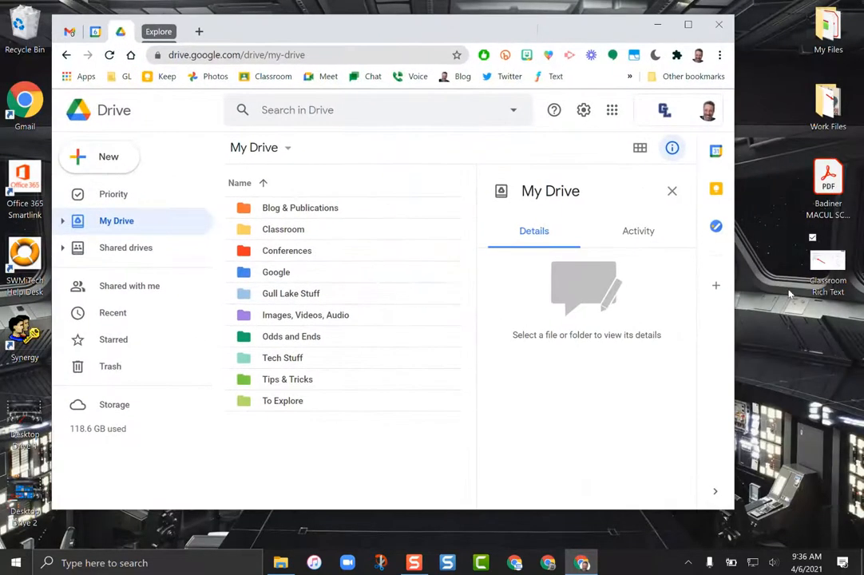
left_click(828, 259)
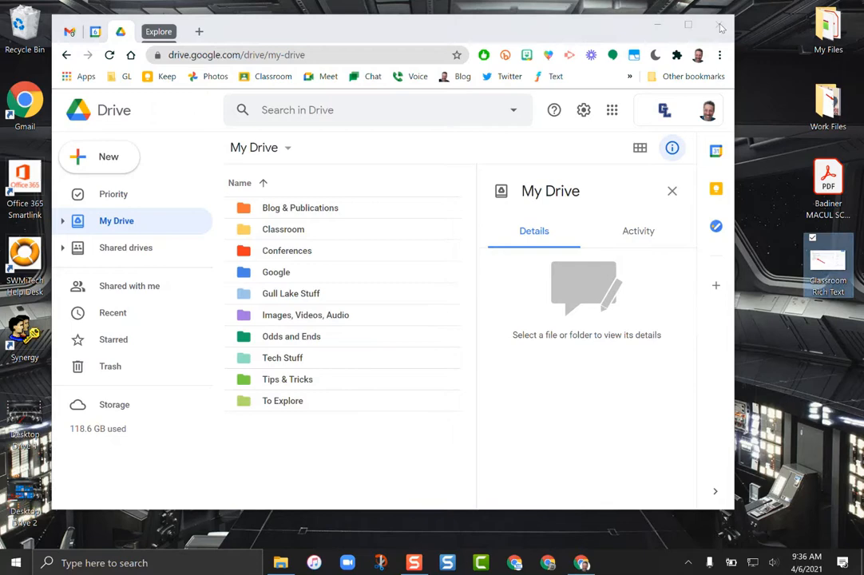
mouse_move(546, 37)
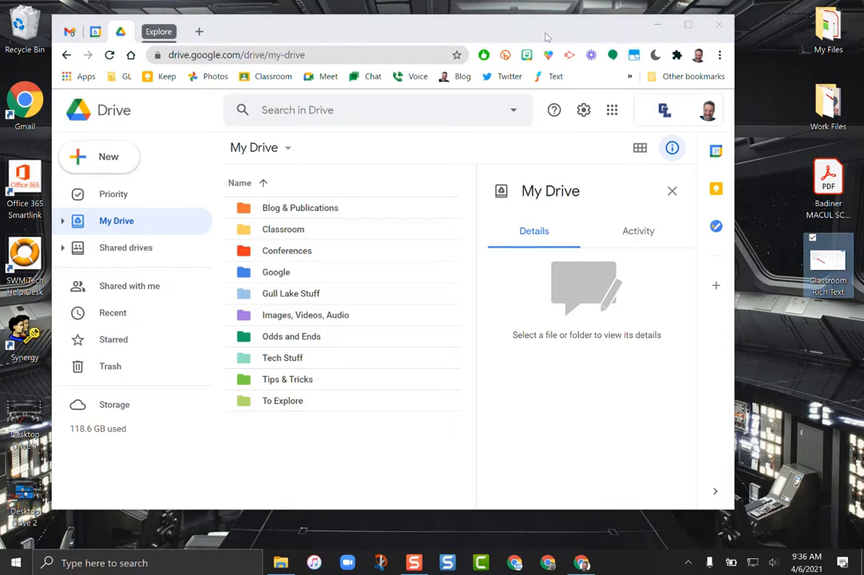
Drag Classroom Rich Text from the desktop into My Drive, bringing it to 11 items.
left_click(281, 562)
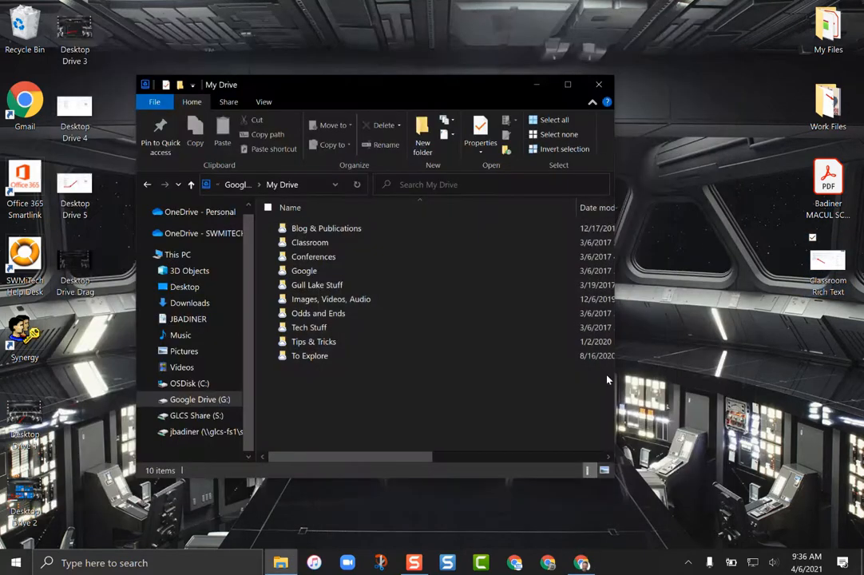
left_click(304, 270)
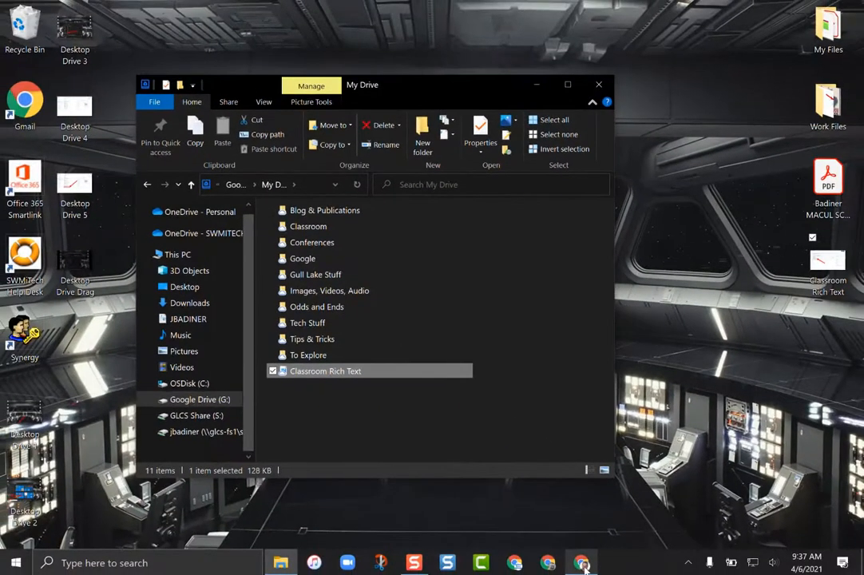
left_click(581, 563)
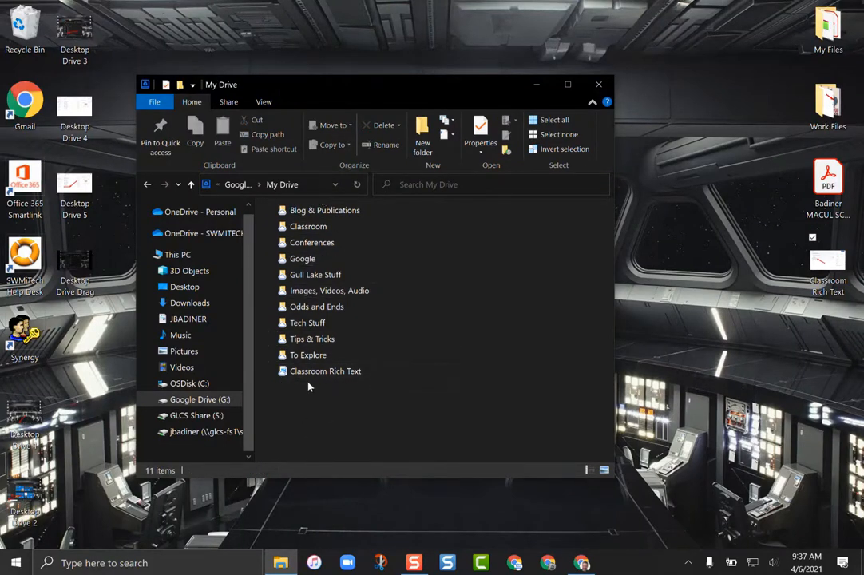
Delete Classroom Rich Text from My Drive so only the ten folders remain.
left_click(326, 371)
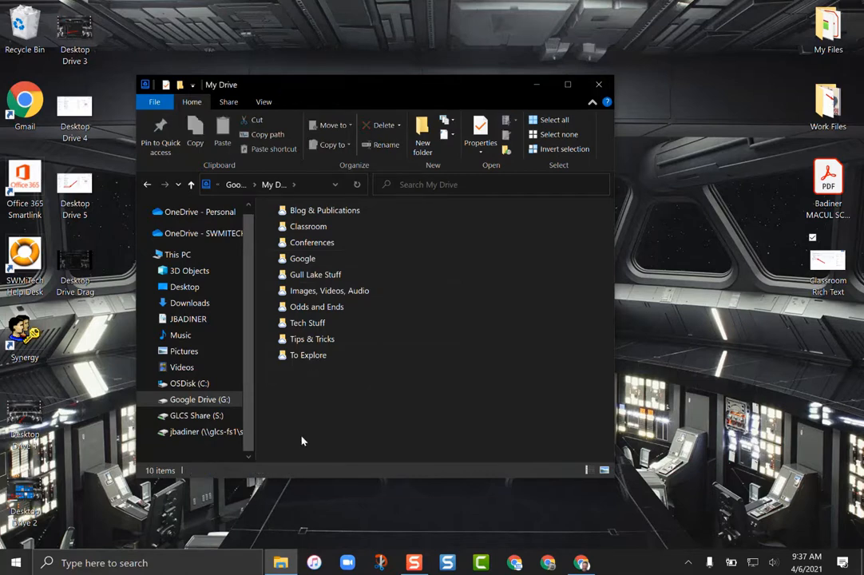
mouse_move(355, 377)
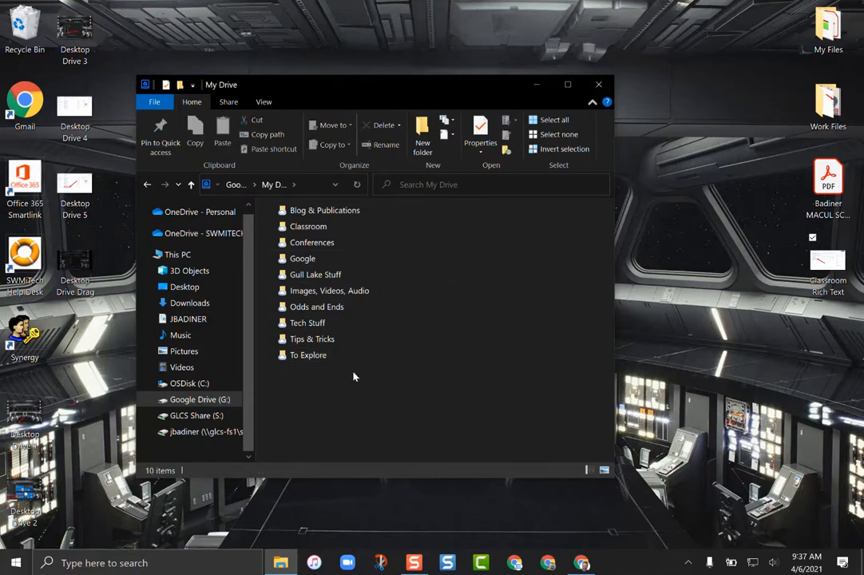
mouse_move(345, 388)
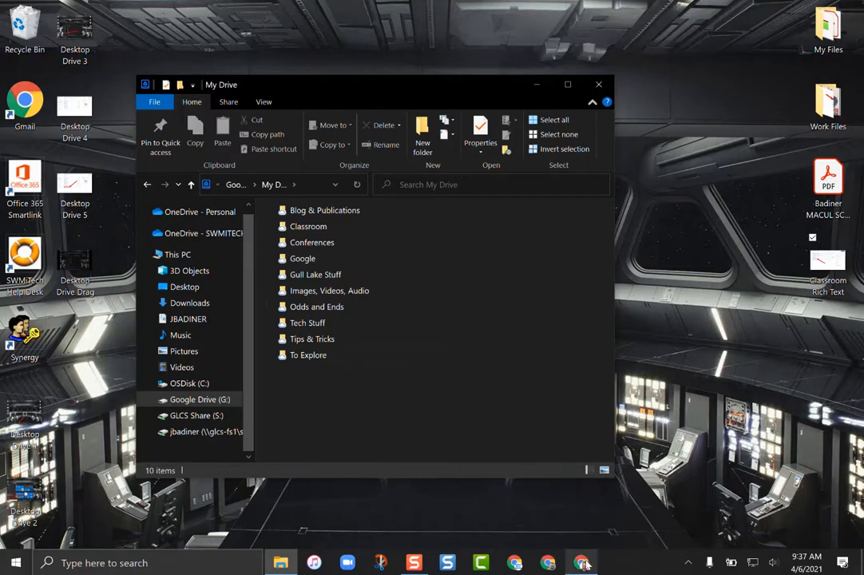
left_click(581, 563)
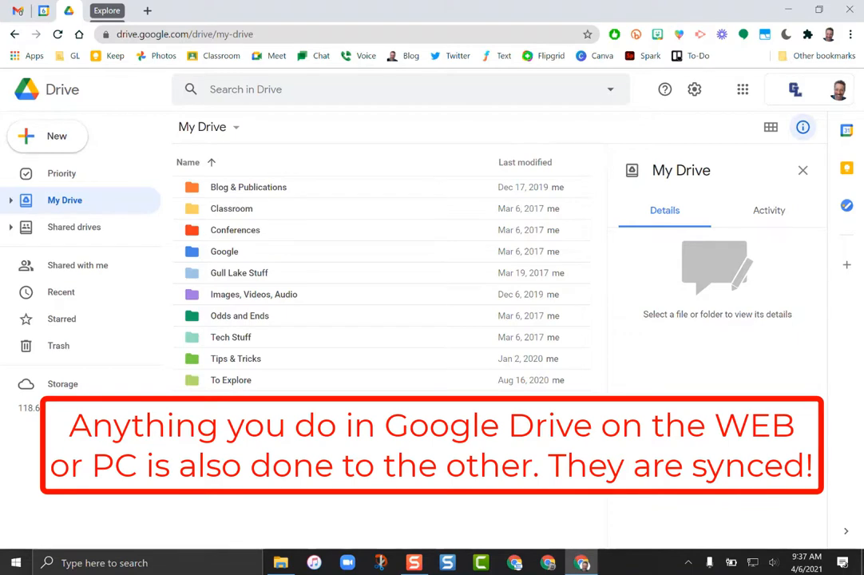
Alternate the Explorer My Drive window over the web Drive page to confirm both list the same ten folders.
left_click(281, 563)
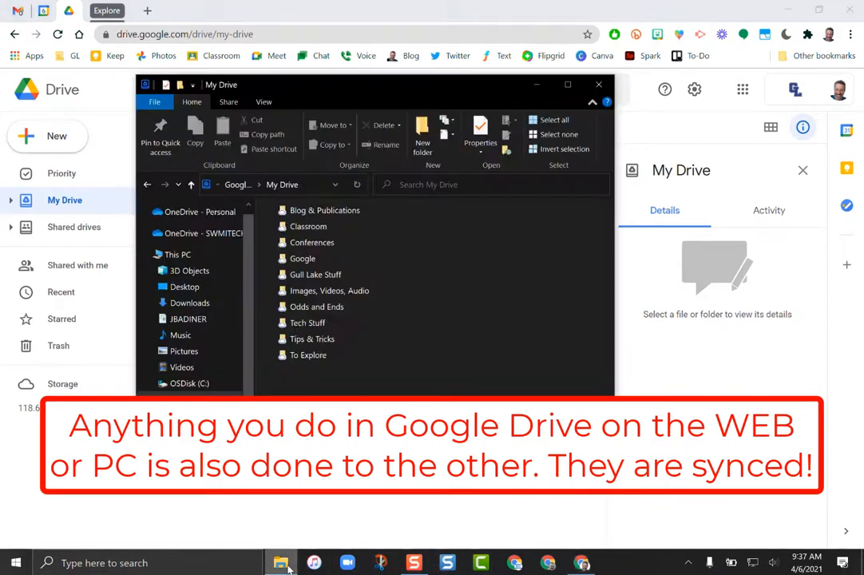
left_click(309, 226)
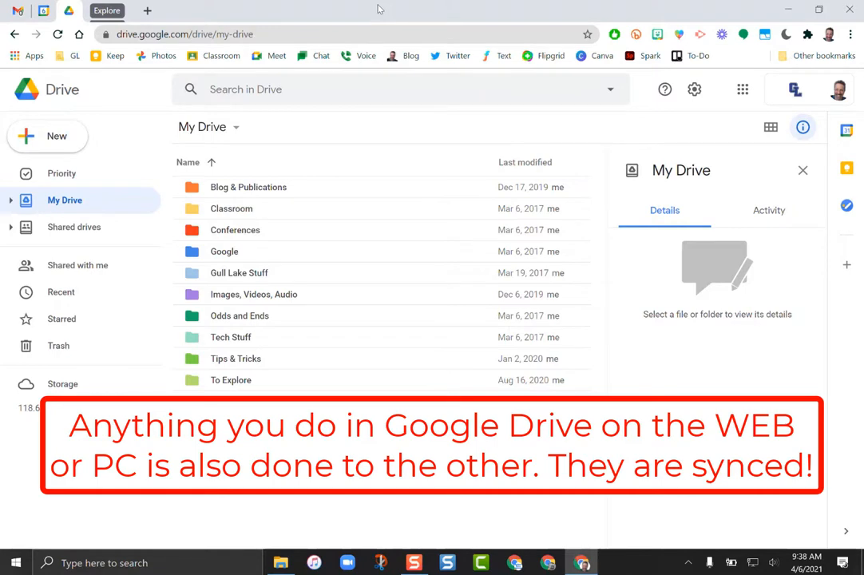
mouse_move(394, 385)
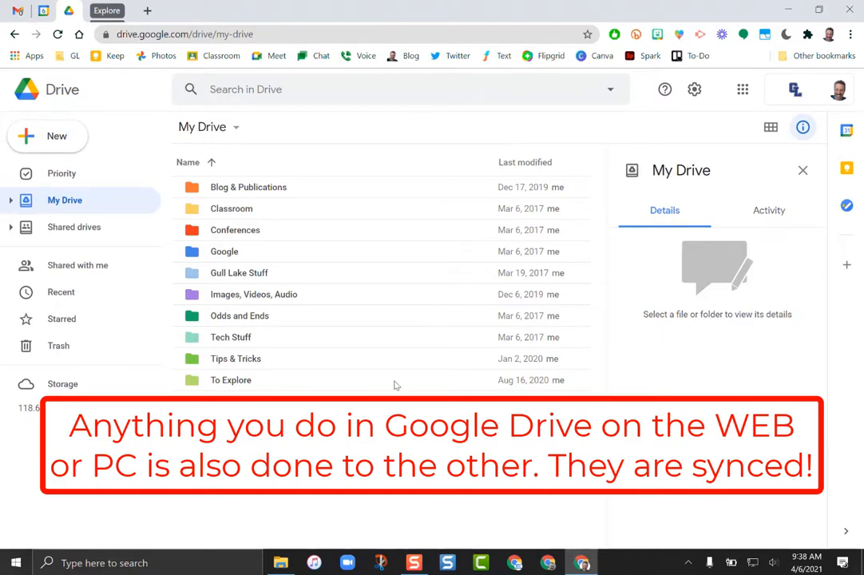
left_click(282, 562)
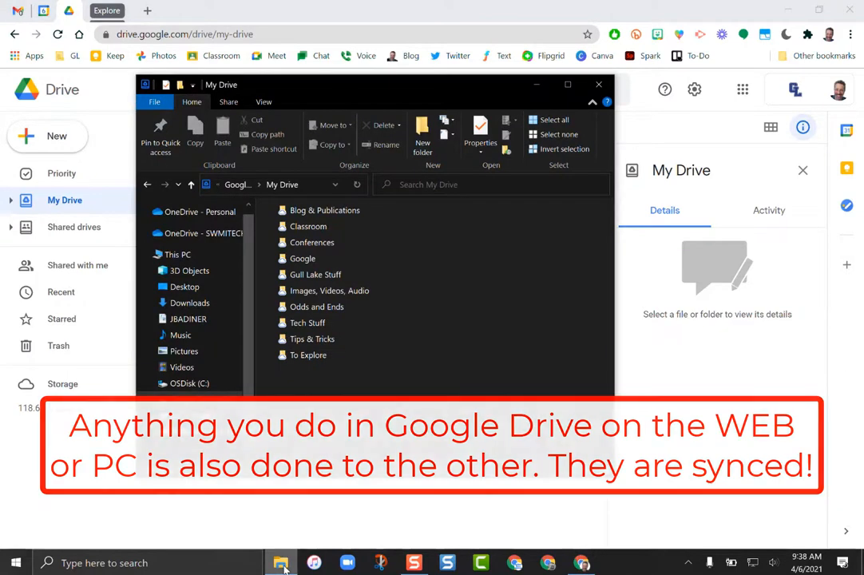